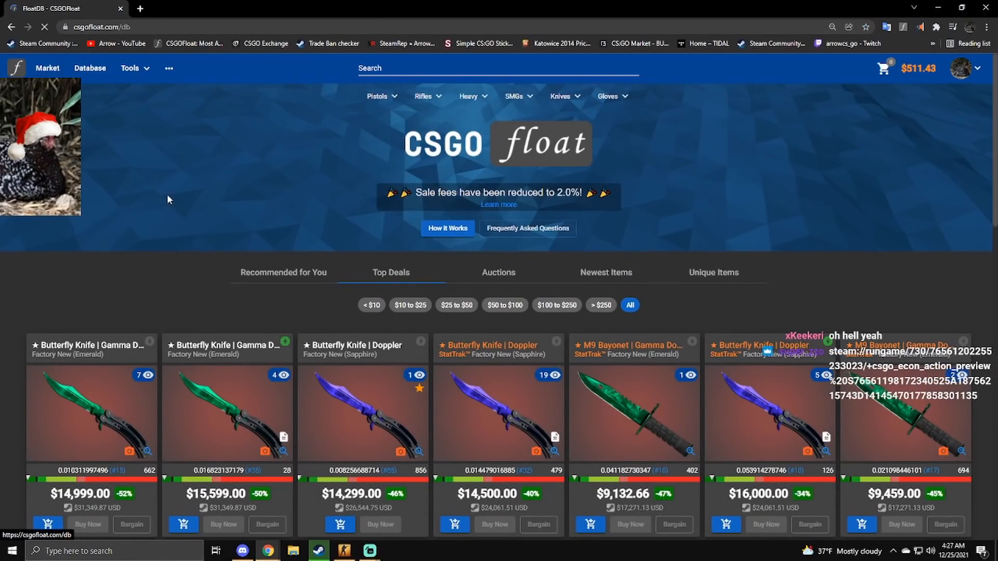
- Run the database search for Sawed-Off skins with an iBUYPOWER (Holo) Katowice 2014 sticker
click(90, 69)
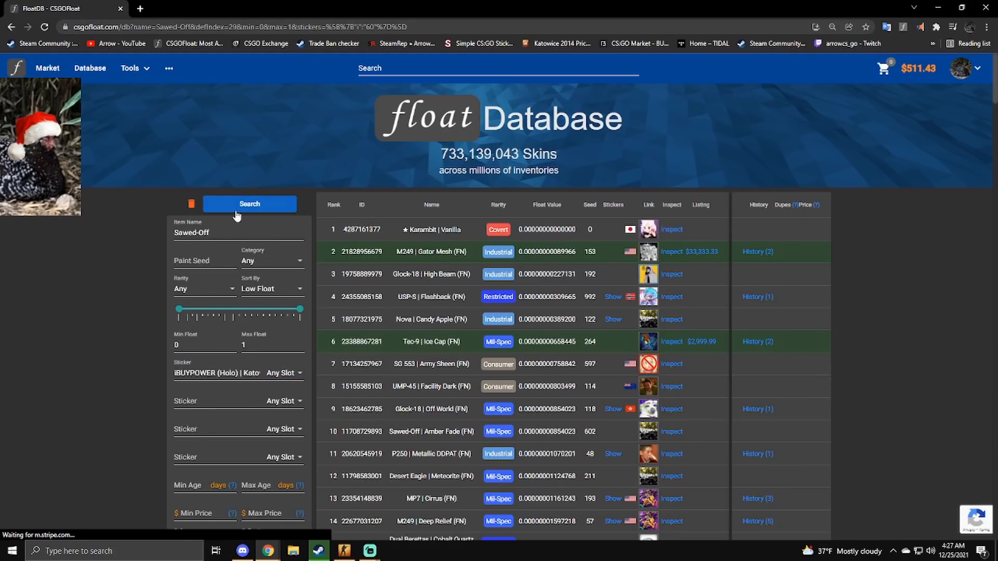
click(250, 204)
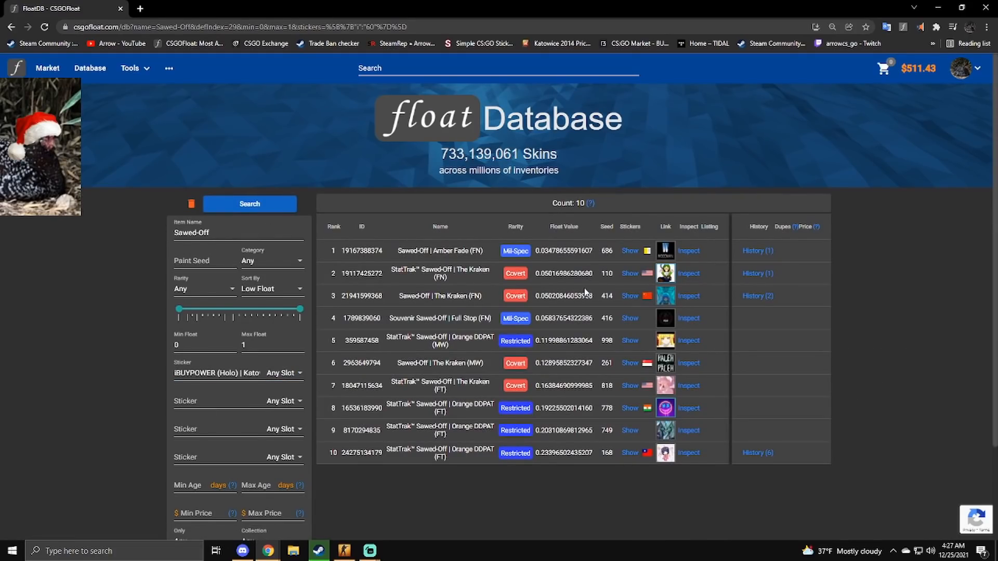
- View the StatTrak Orange DDPAT owner's Steam inventory
click(688, 453)
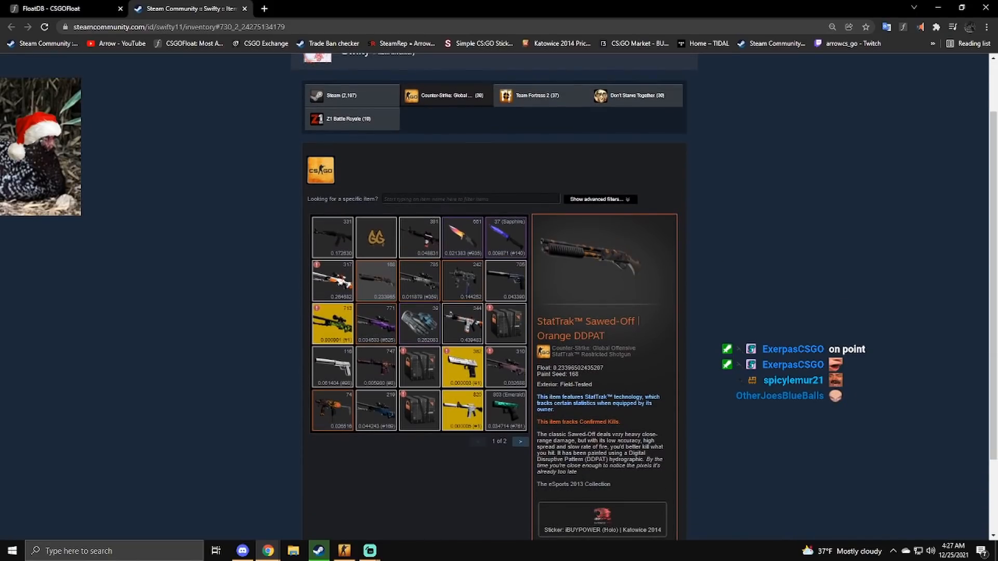
mouse_move(447, 410)
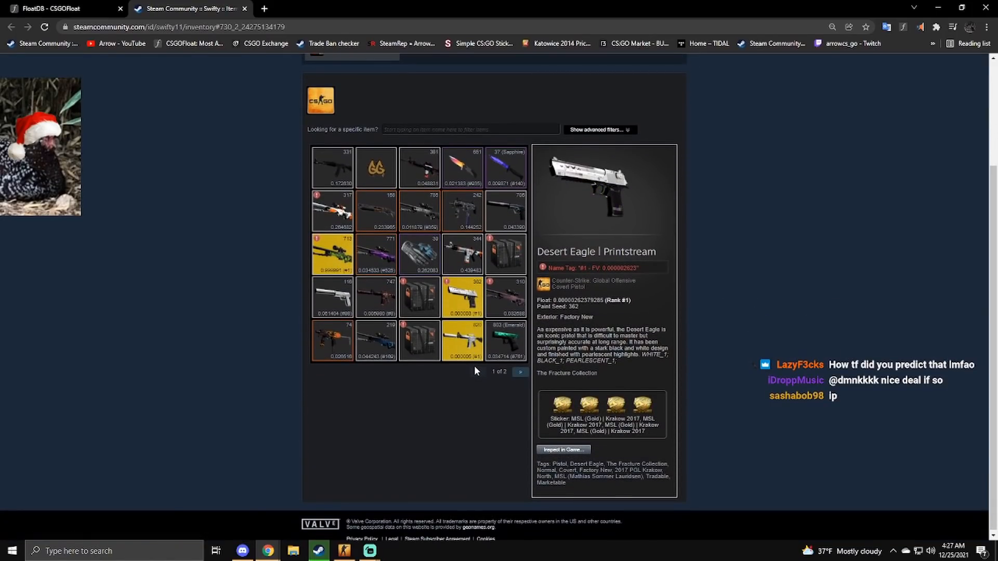
mouse_move(493, 378)
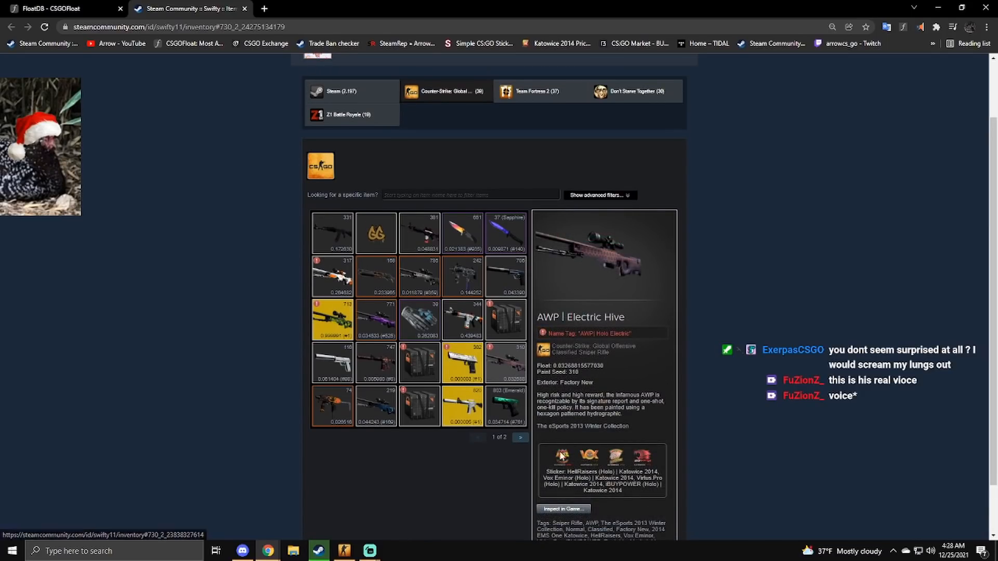
- Inspect the AK-47 Redline and the StatTrak AWP Lightning Strike with four Katowice 2014 stickers
right_click(564, 456)
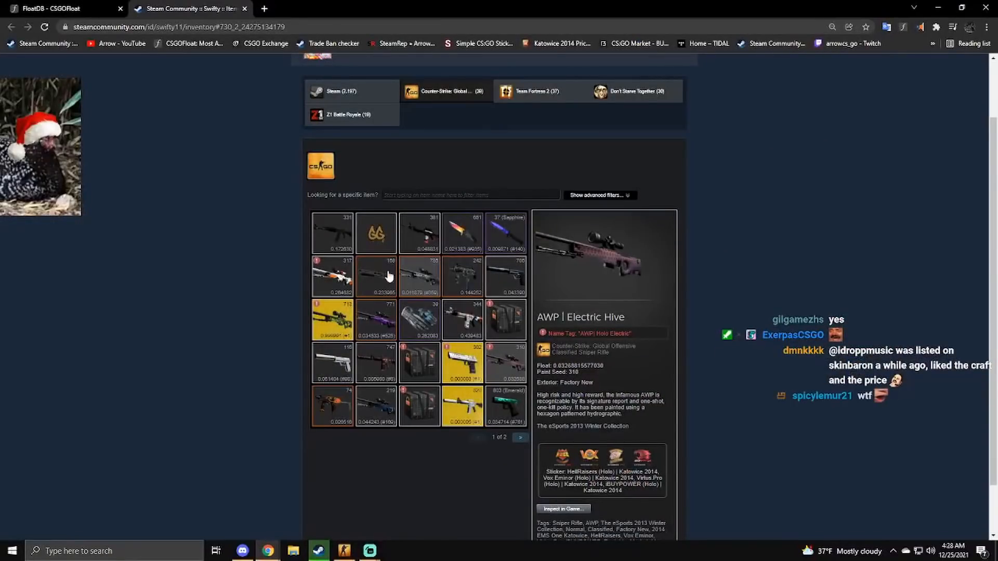
click(331, 276)
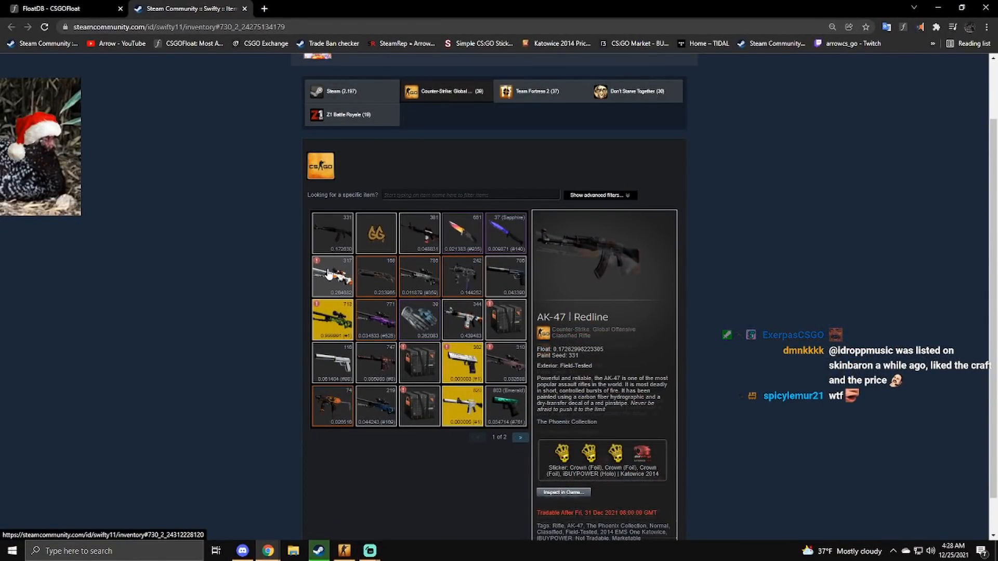
click(462, 279)
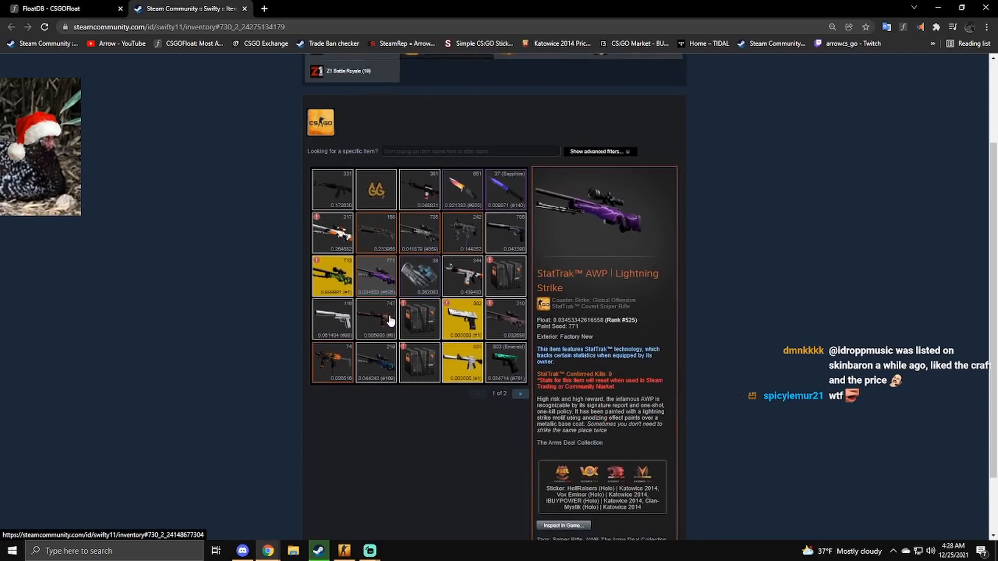
right_click(563, 526)
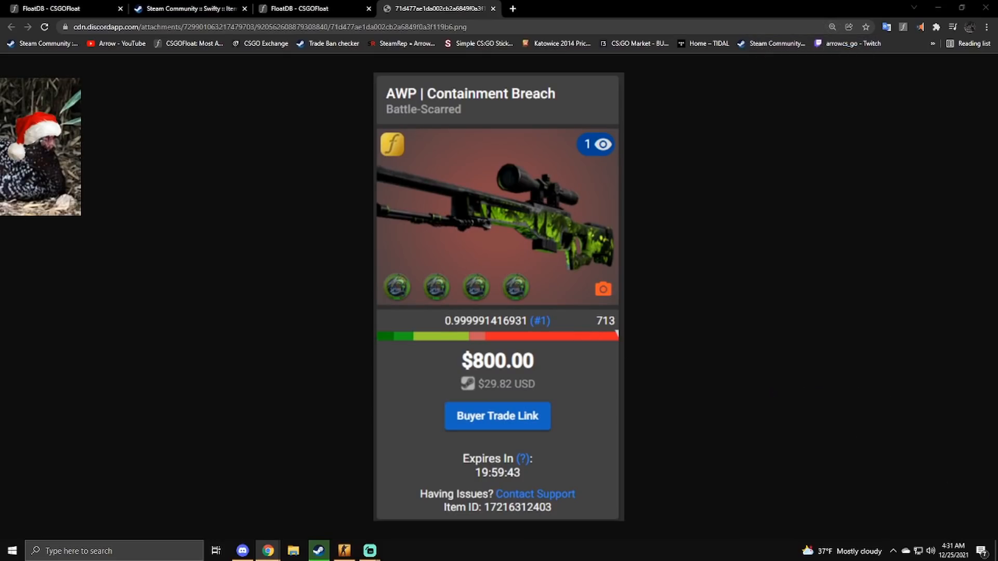
- Switch back to the Steam inventory showing the AWP Containment Breach with Team Spirit stickers
click(189, 8)
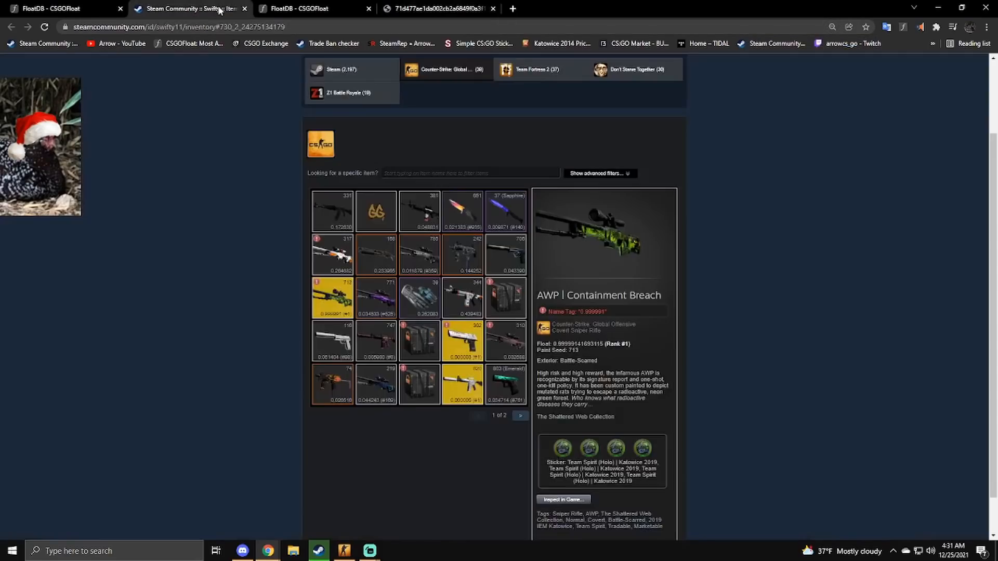